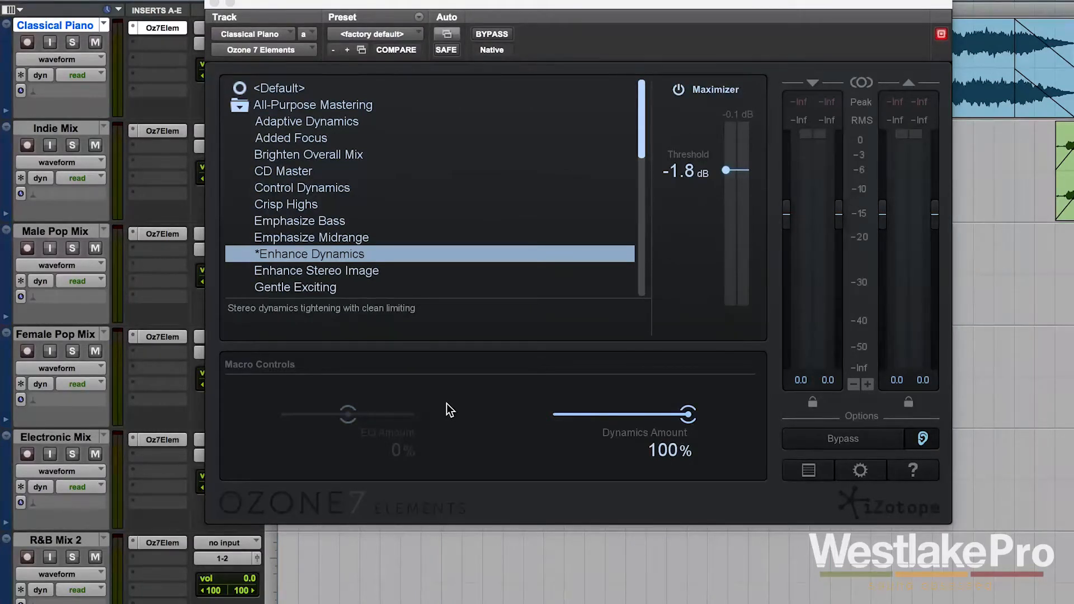
mouse_move(459, 413)
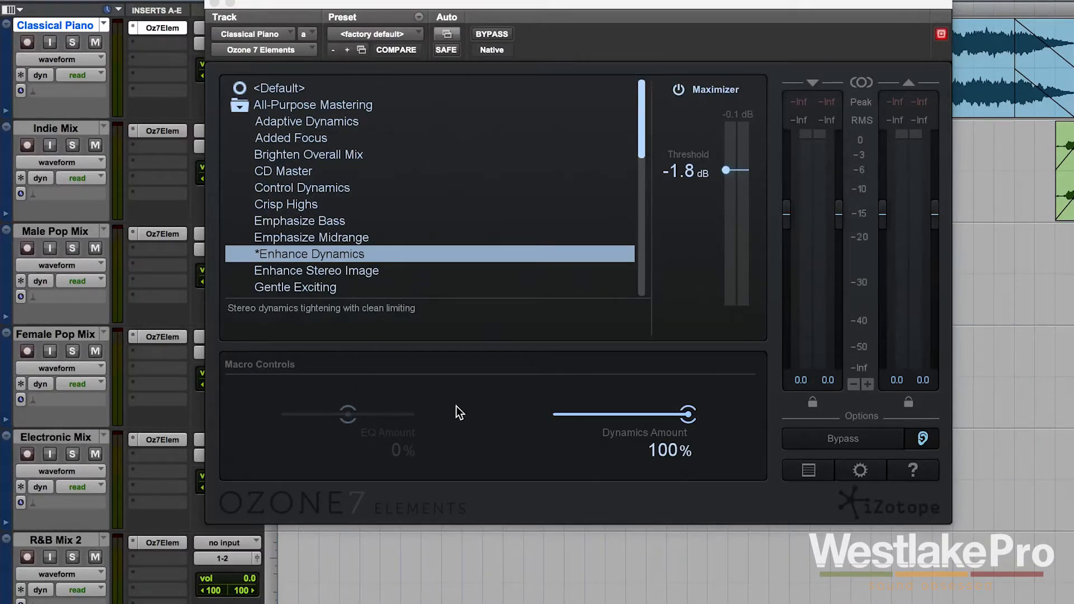
mouse_move(507, 395)
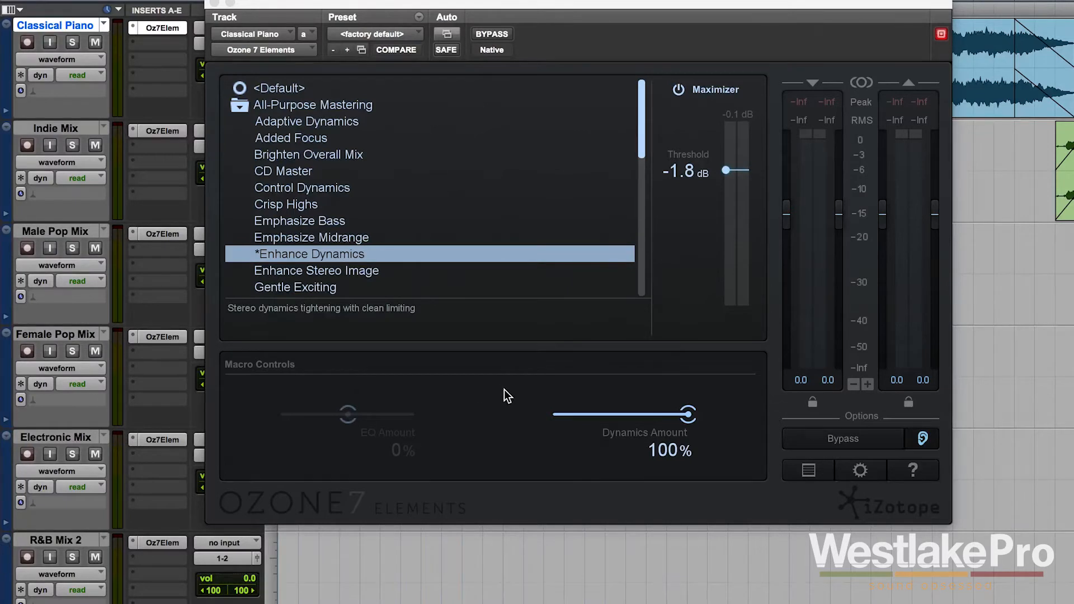
mouse_move(512, 392)
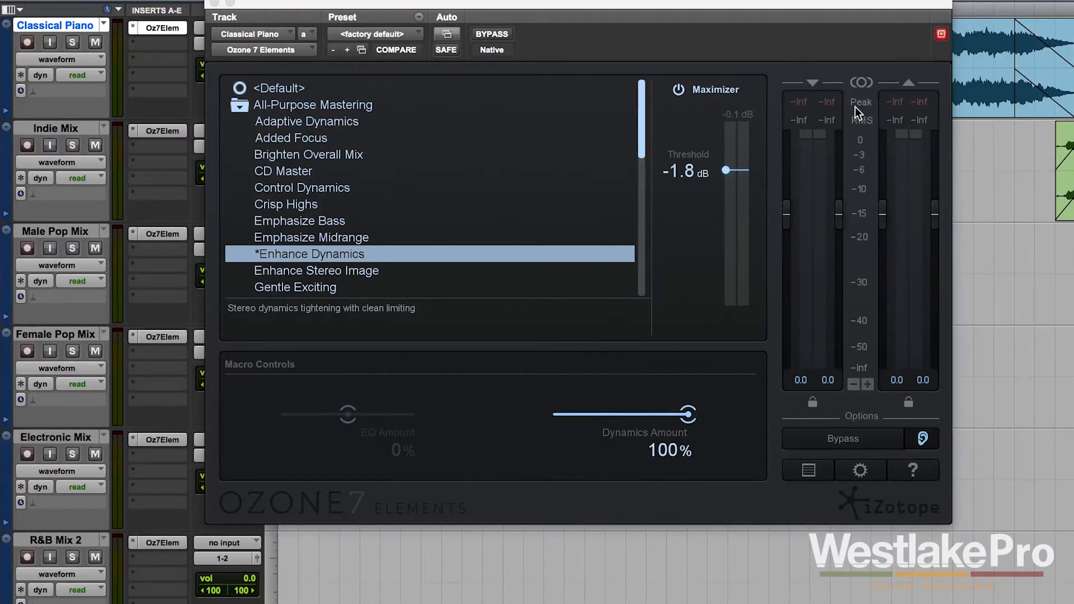
mouse_move(875, 113)
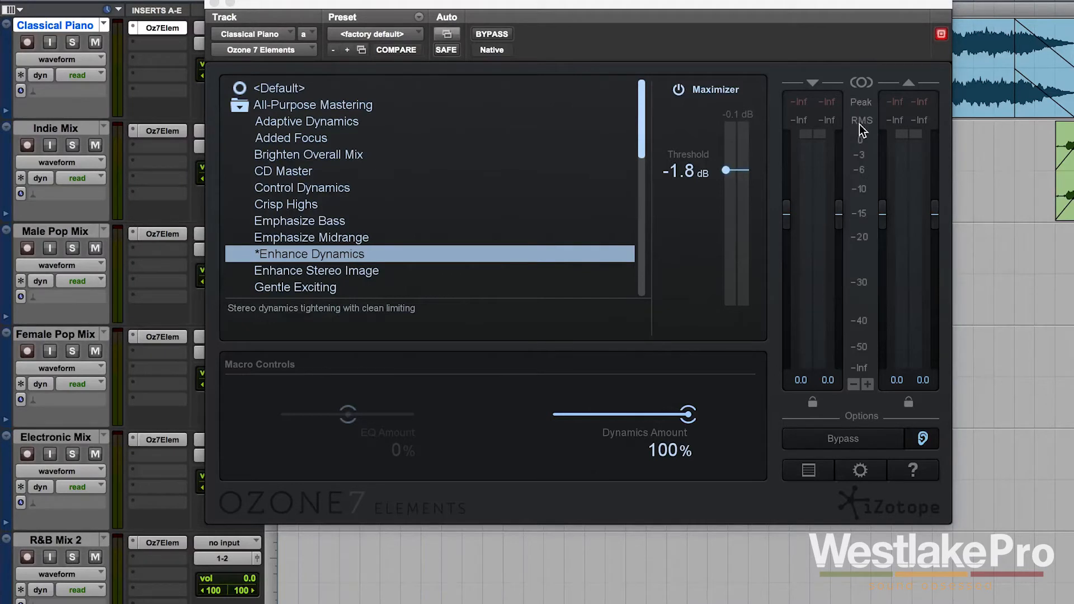
mouse_move(902, 171)
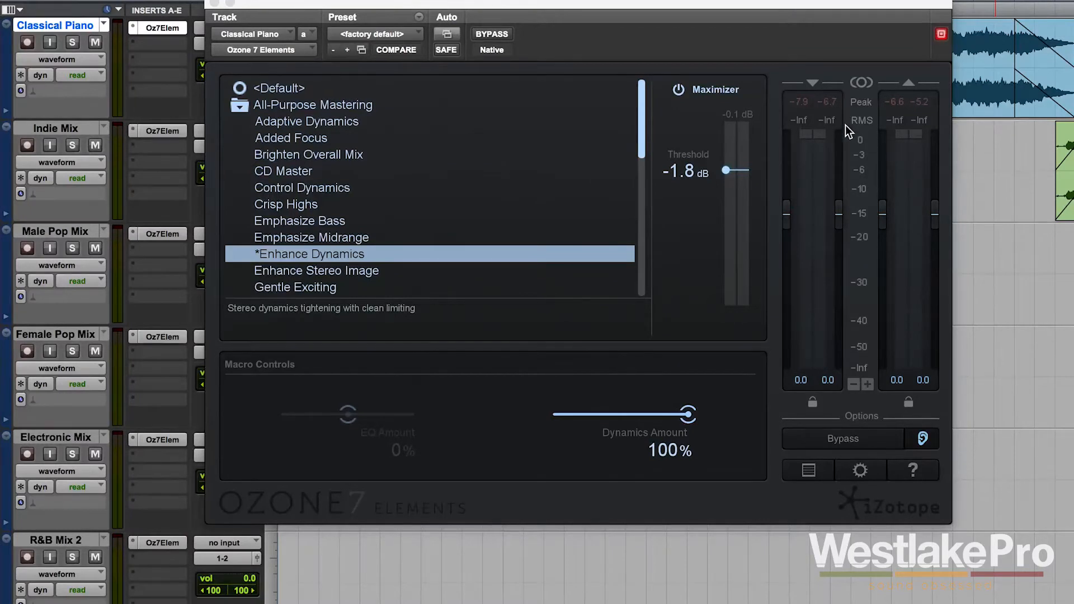
mouse_move(868, 151)
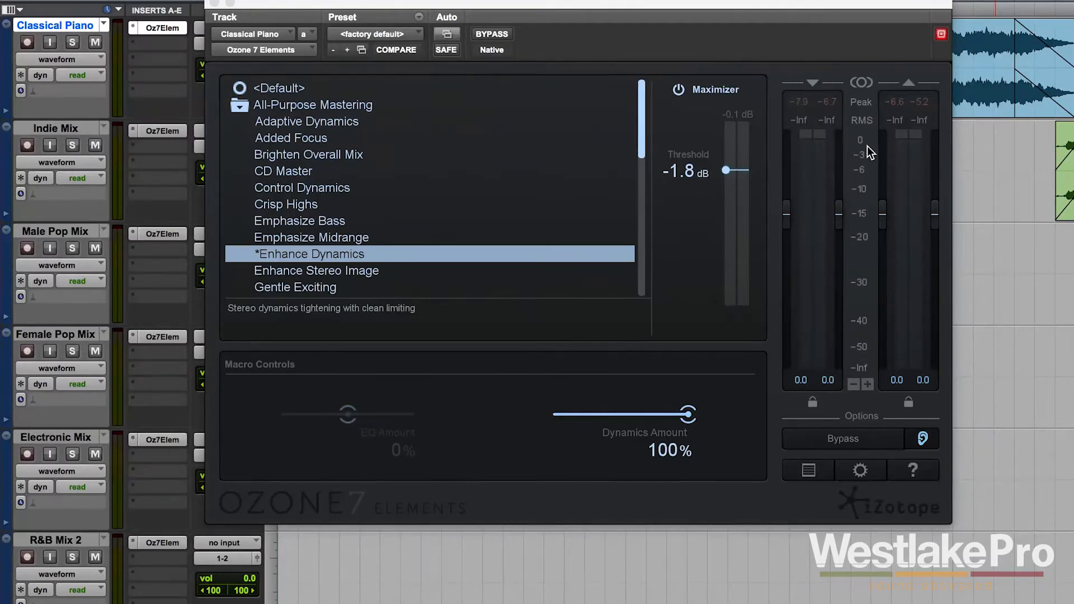
mouse_move(206, 4)
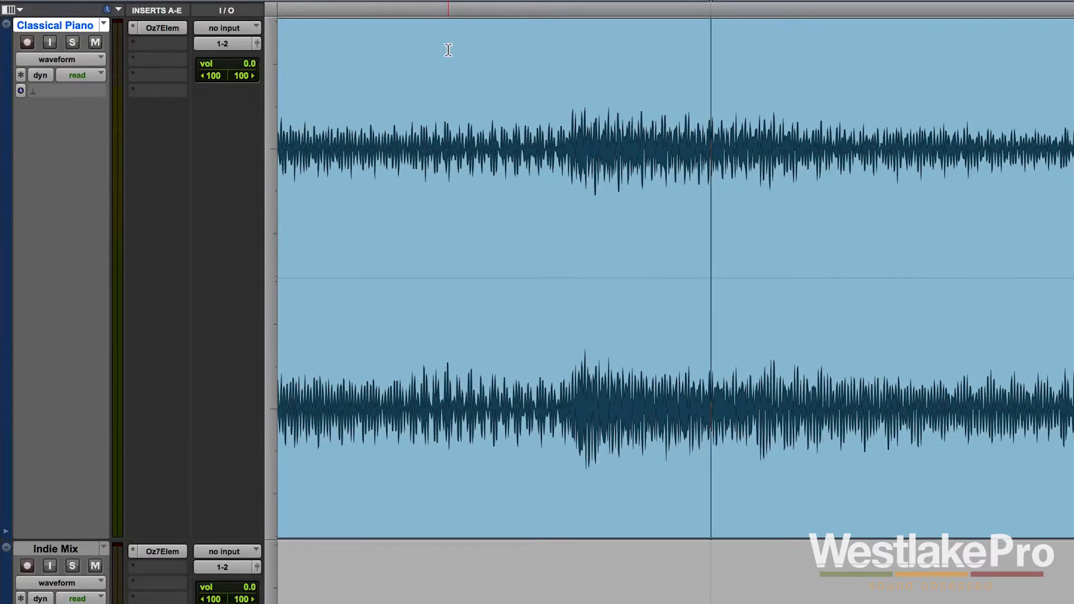
mouse_move(558, 129)
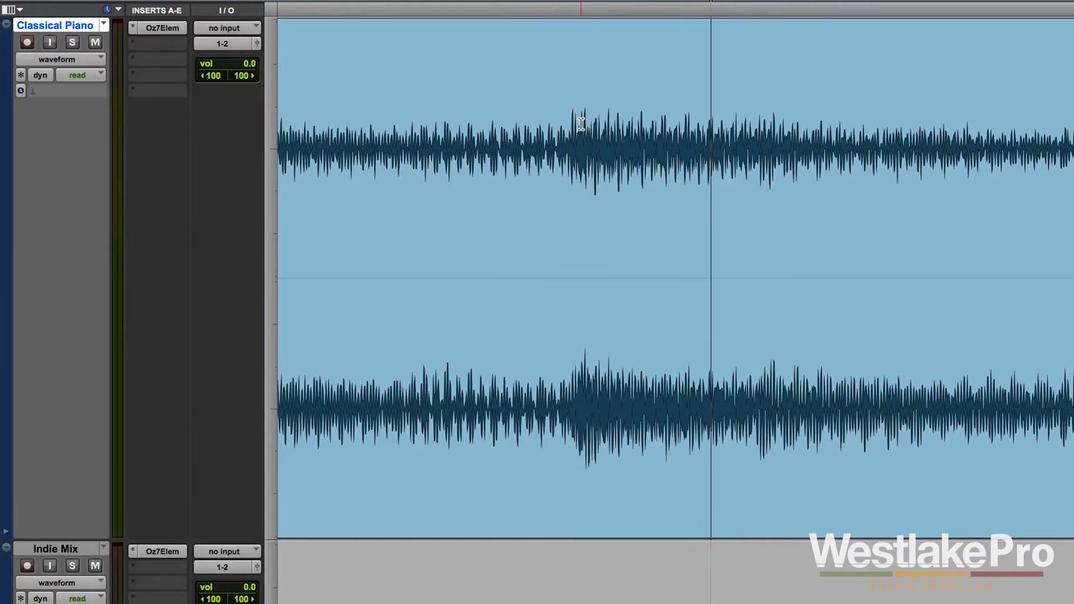
mouse_move(568, 158)
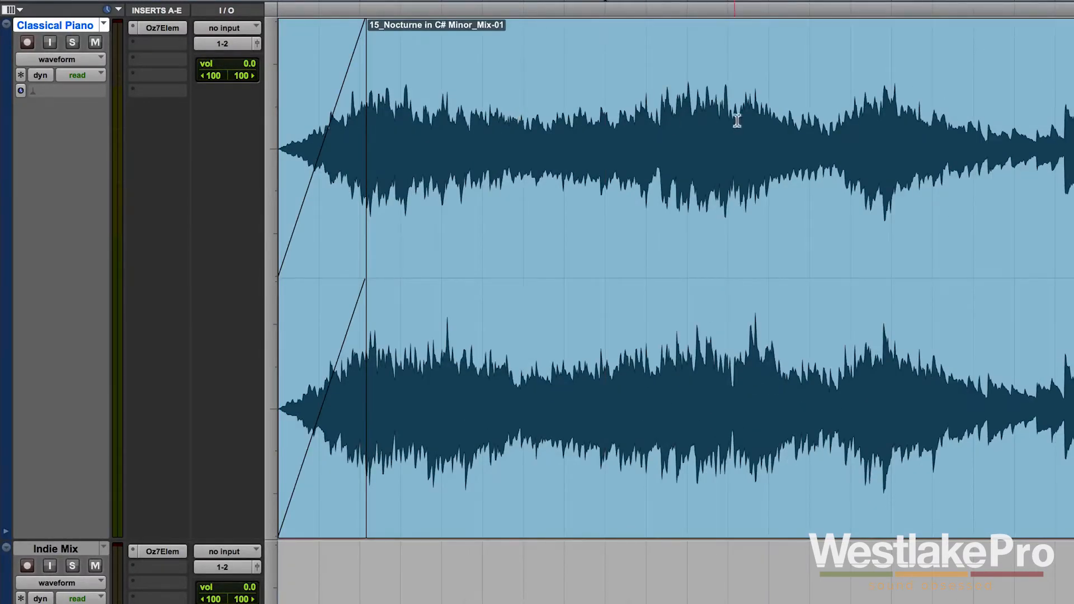
mouse_move(765, 133)
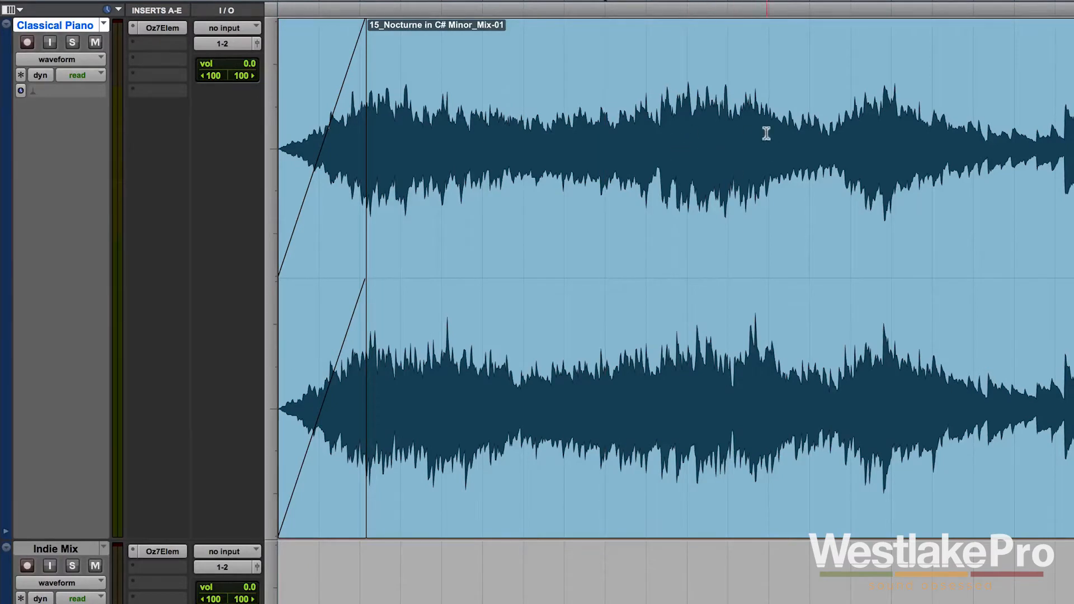
mouse_move(686, 148)
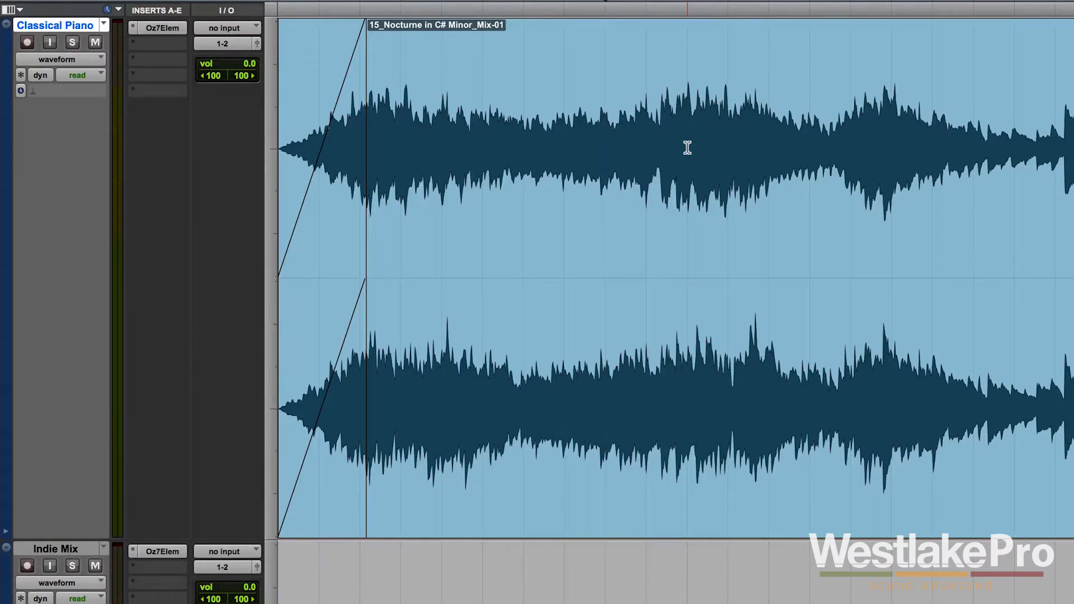
mouse_move(664, 144)
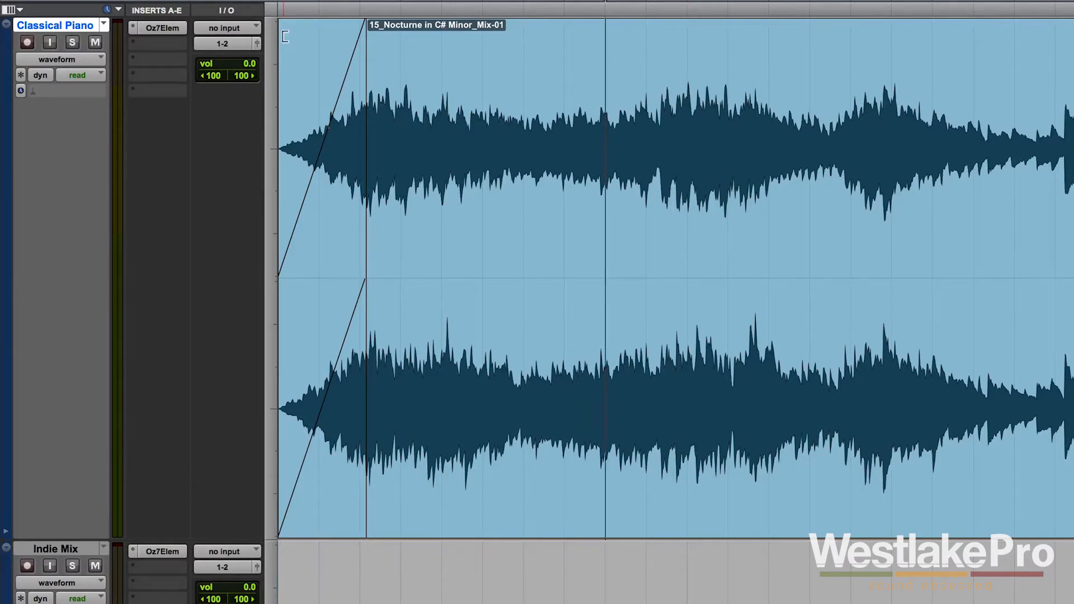
Reopen Ozone 7 Elements from the Oz7Elem insert on the Classical Piano track
left_click(161, 26)
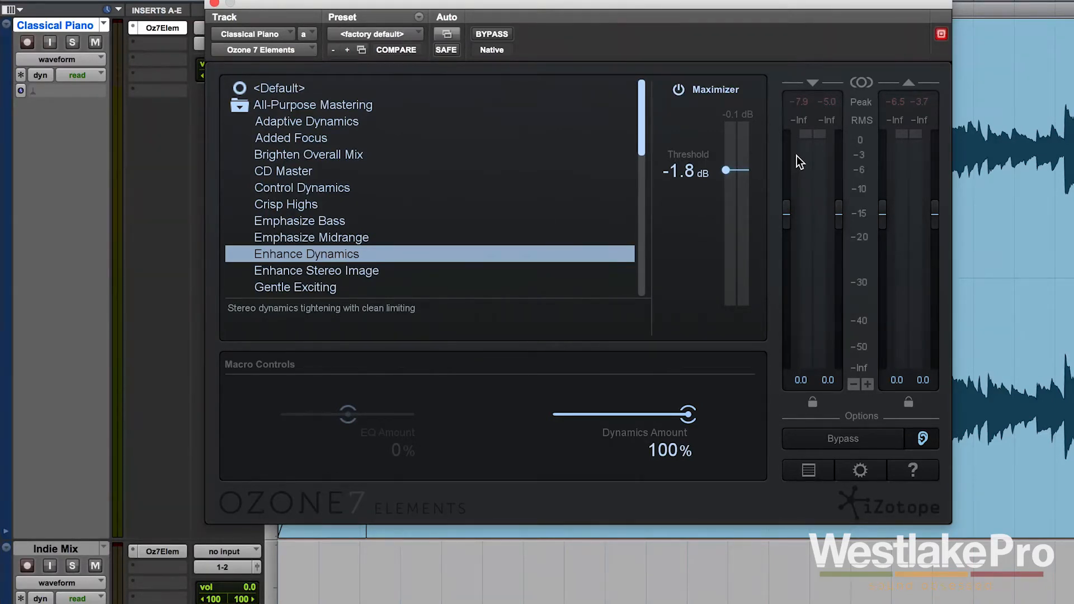
mouse_move(928, 144)
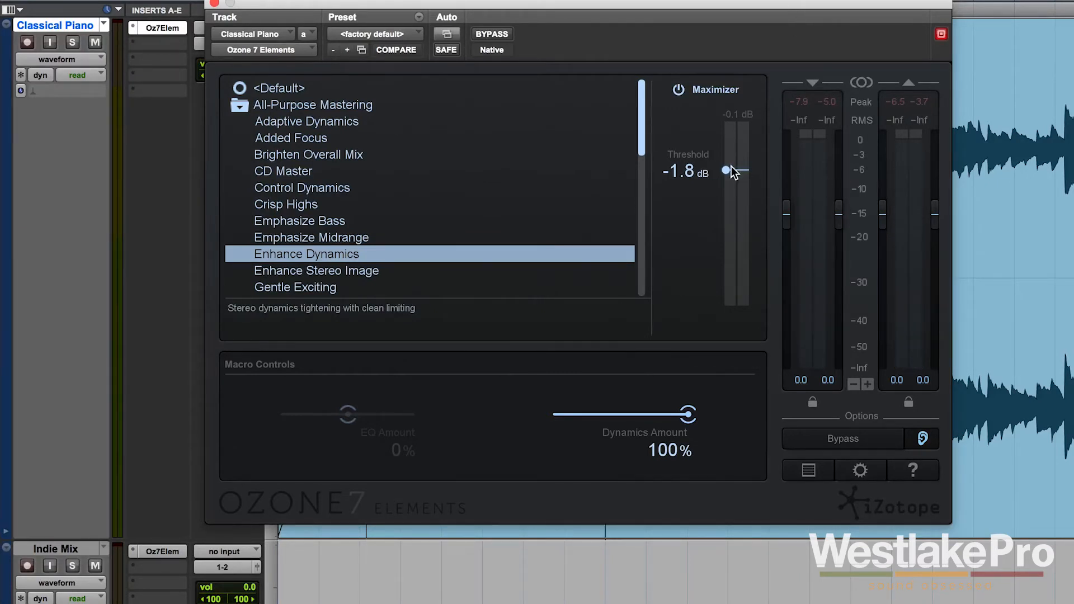
mouse_move(729, 171)
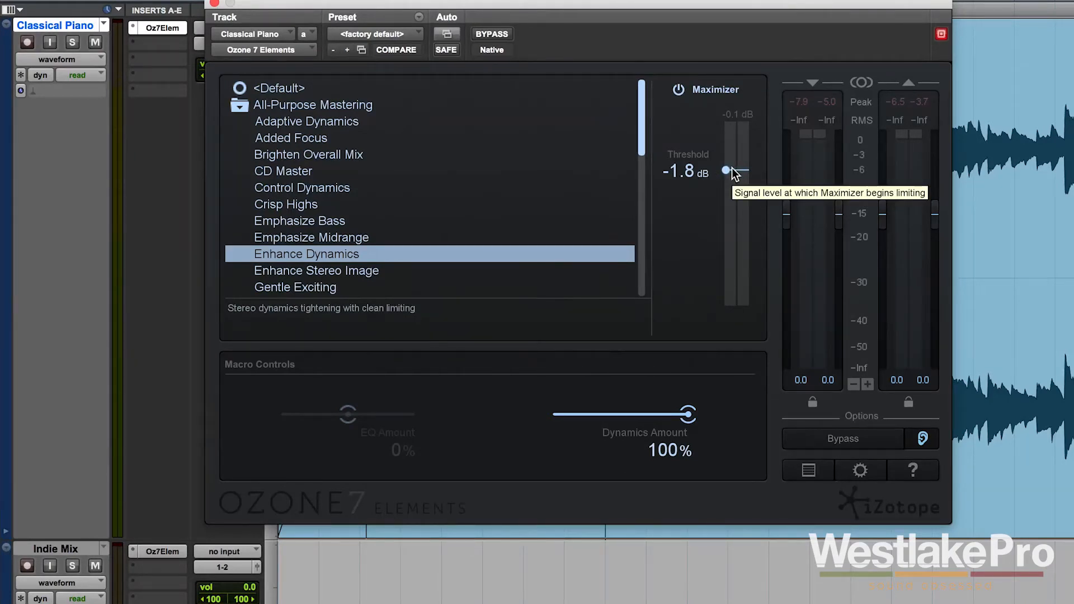
Lower the Maximizer threshold from -1.8 dB to about -8.2 dB, briefly testing near -10 dB
left_click_drag(727, 170, 732, 179)
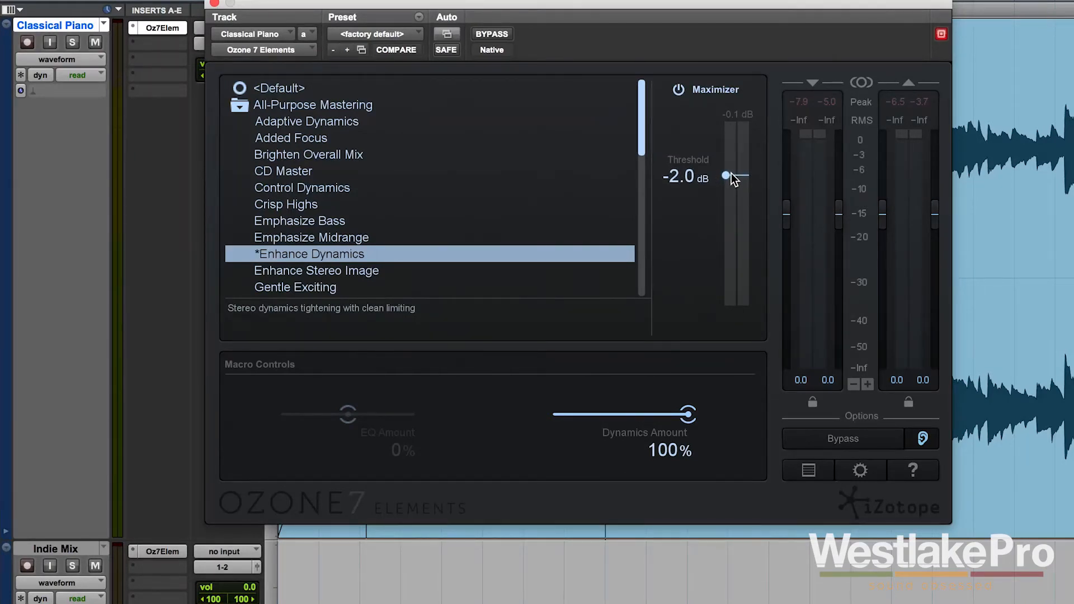
left_click_drag(725, 175, 725, 245)
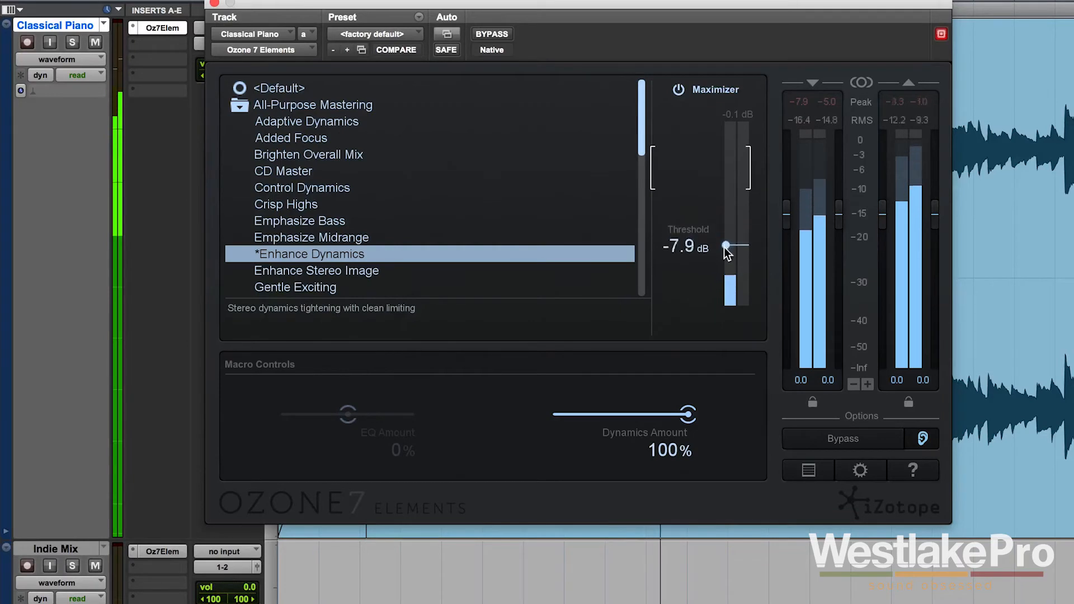
left_click_drag(726, 246, 726, 261)
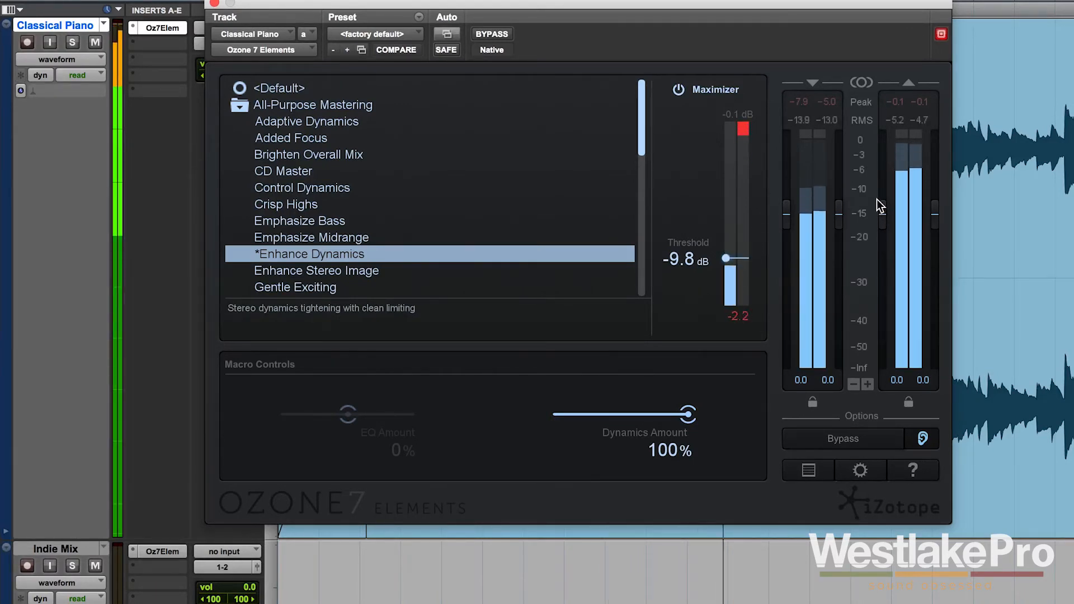
left_click_drag(737, 255, 740, 239)
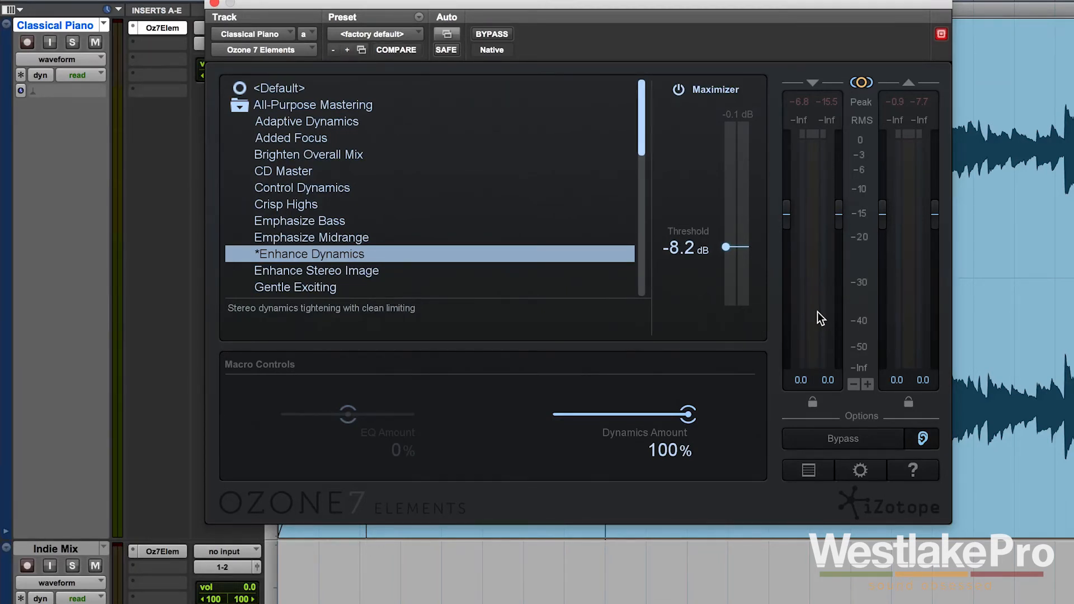
mouse_move(825, 276)
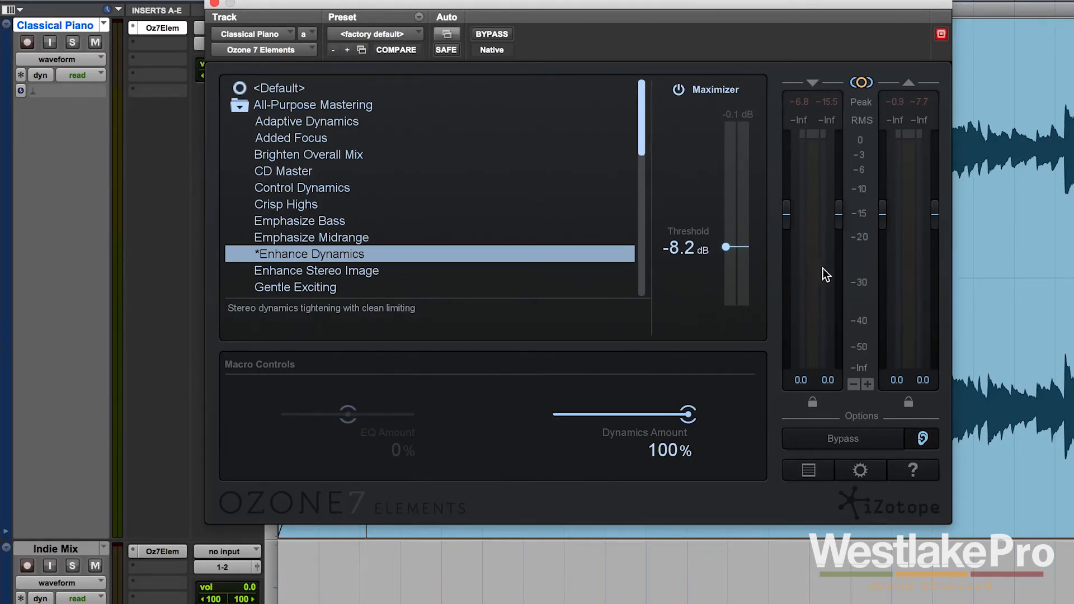
mouse_move(843, 277)
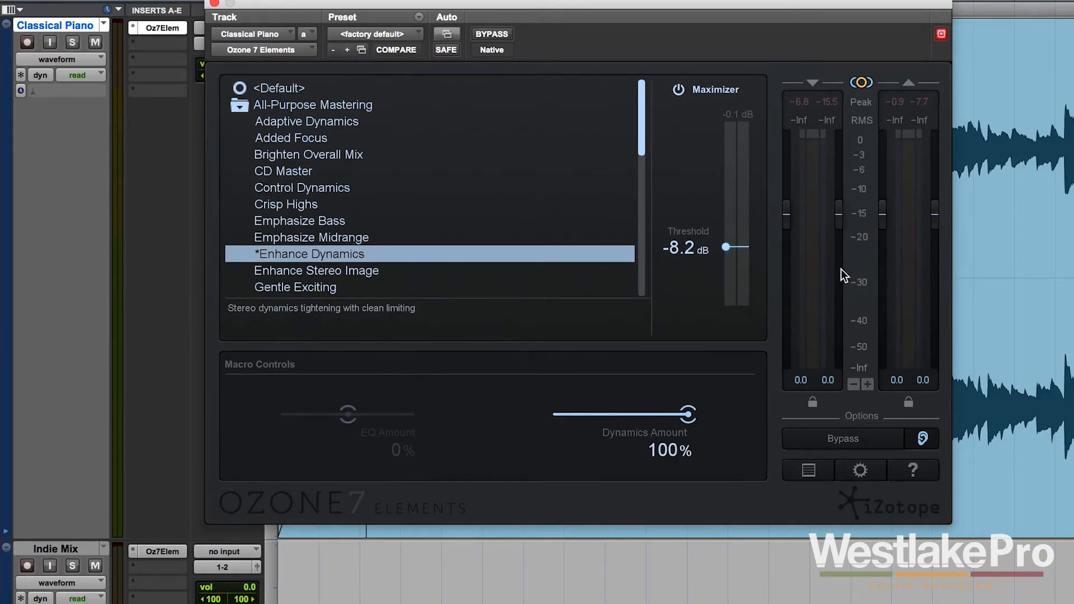
mouse_move(841, 276)
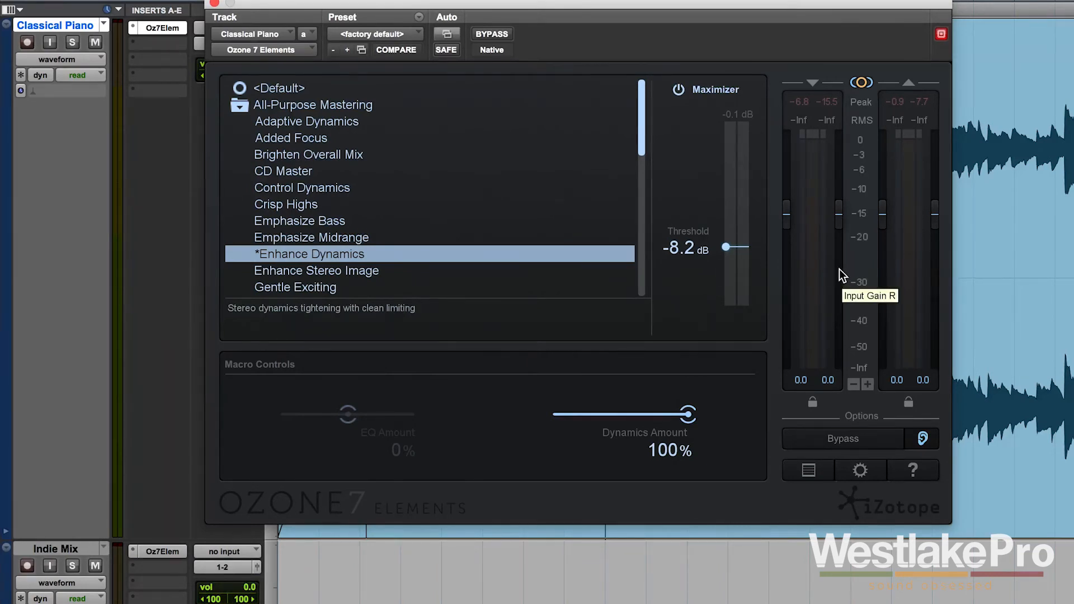
mouse_move(828, 270)
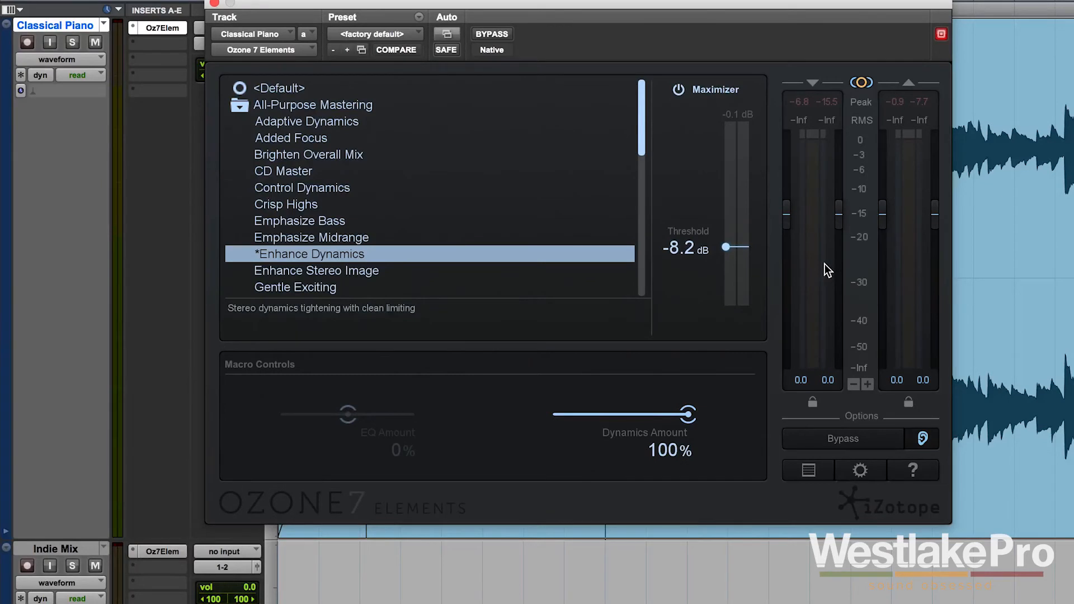
mouse_move(827, 319)
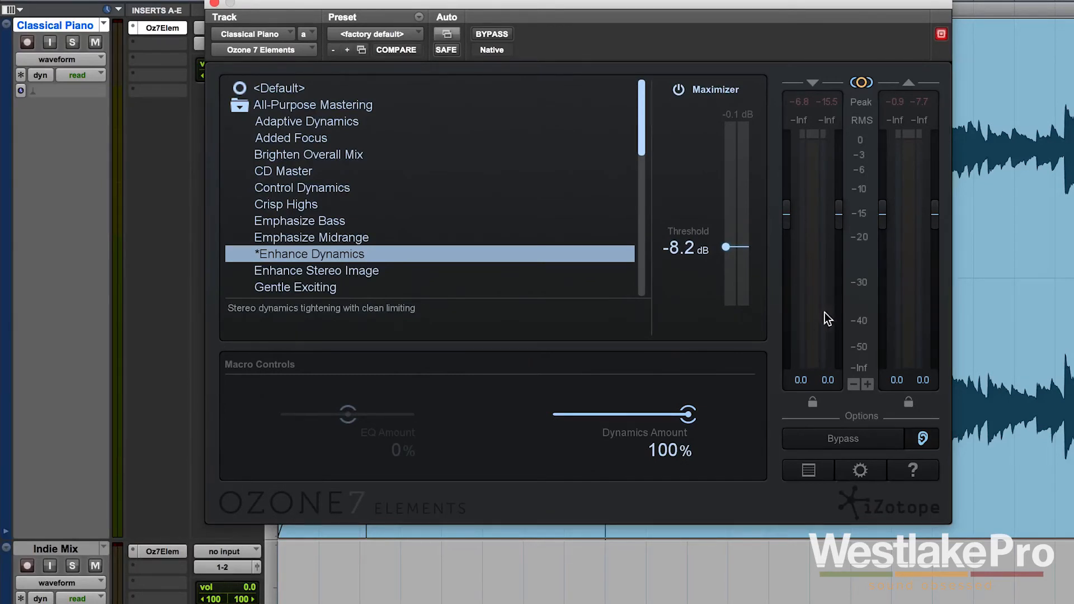
mouse_move(816, 190)
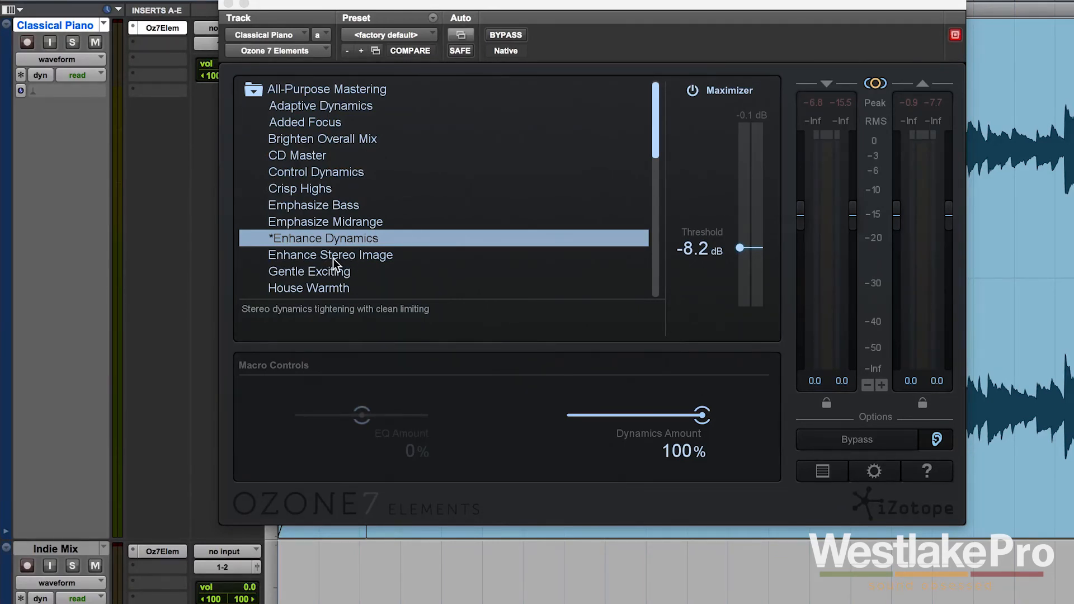
mouse_move(618, 114)
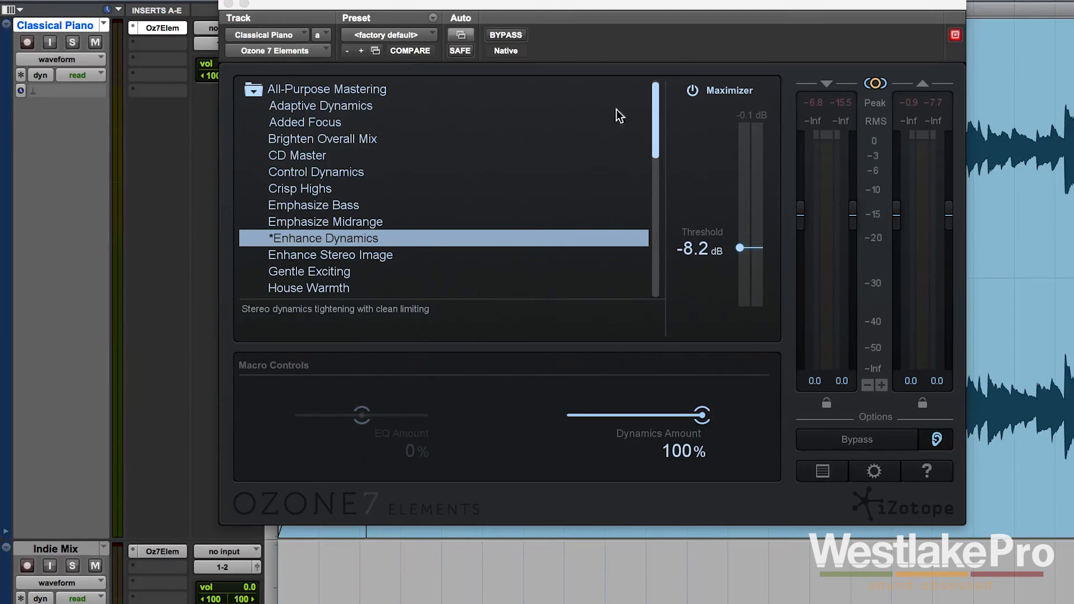